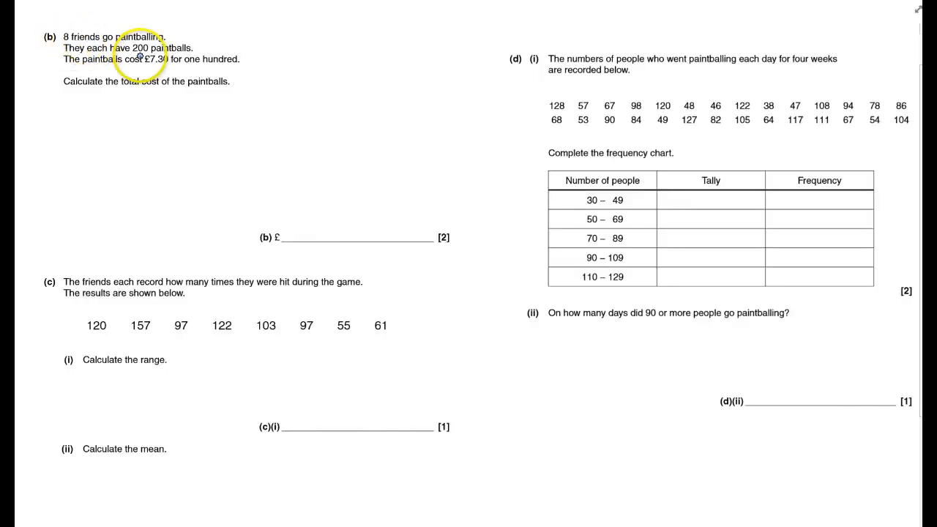
Write 1600 paintballs, 16 × 7.30 = 116.80 under part (b)
{"action": "type", "text": "1600"}
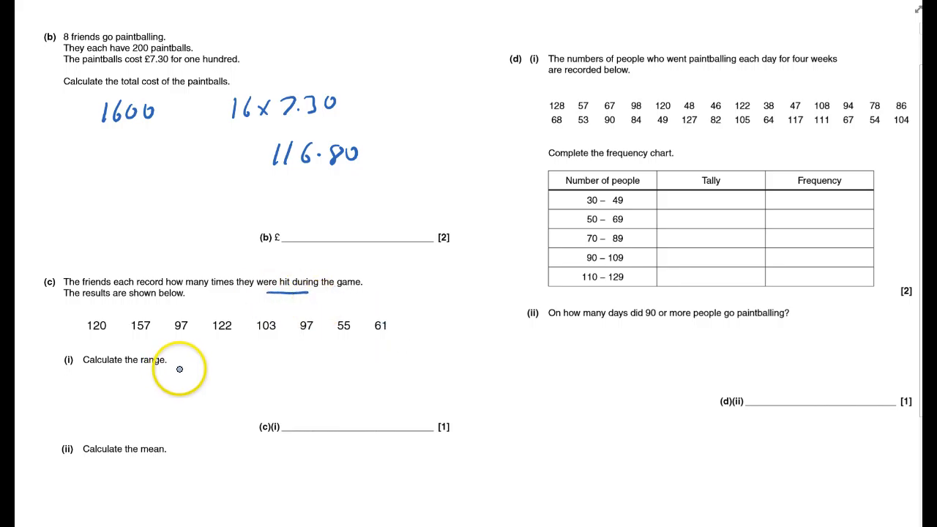
{"action": "mouse_move", "coordinate": [323, 341]}
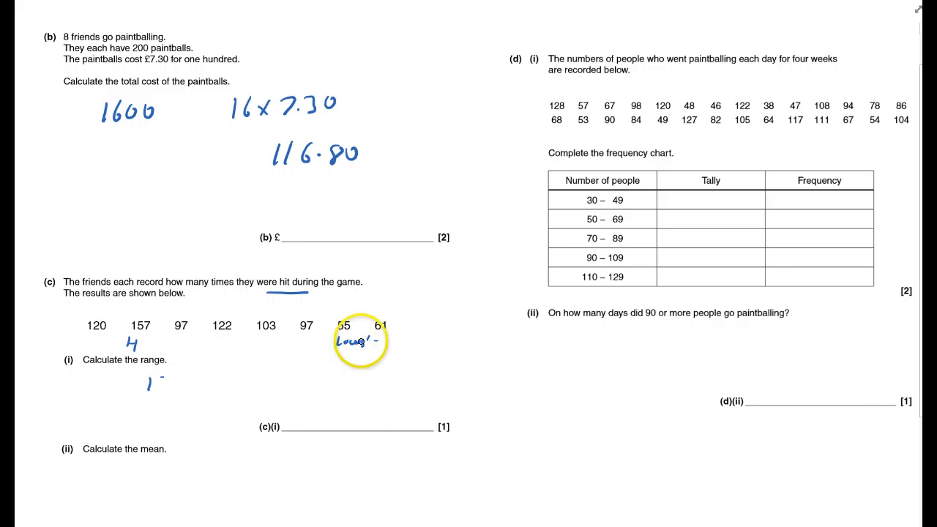
Write the range working 157 − 55 in the part (c)(i) answer space
{"action": "type", "text": "157 - 55 = 102"}
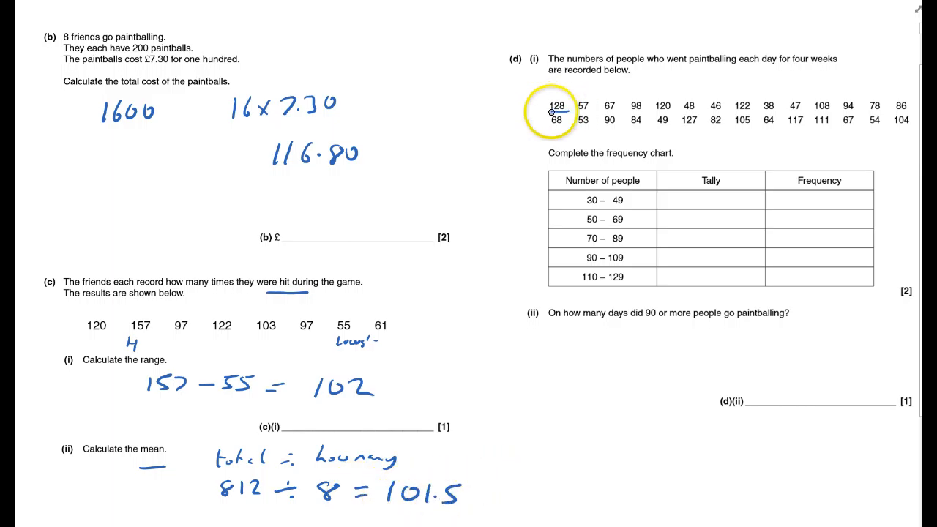
Add a tally mark for 128 in the 110–129 row of the frequency chart
{"action": "left_click", "coordinate": [683, 278]}
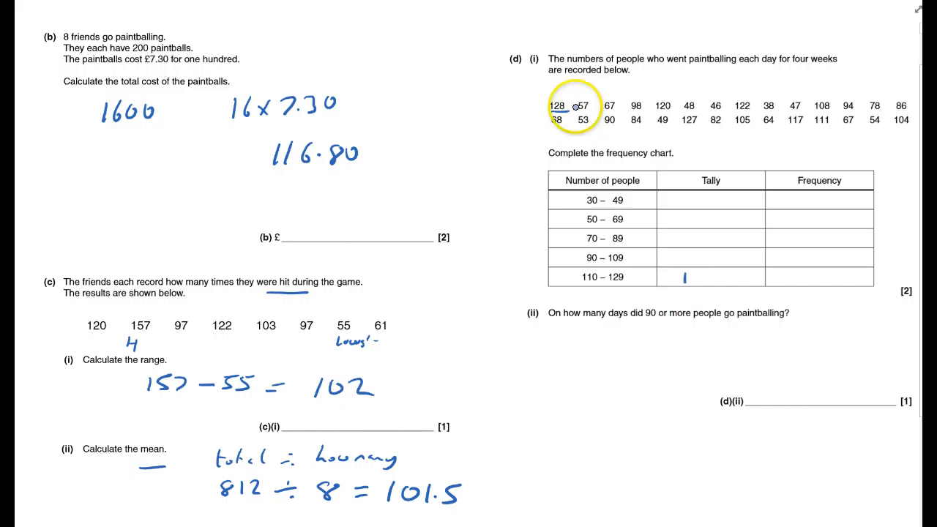